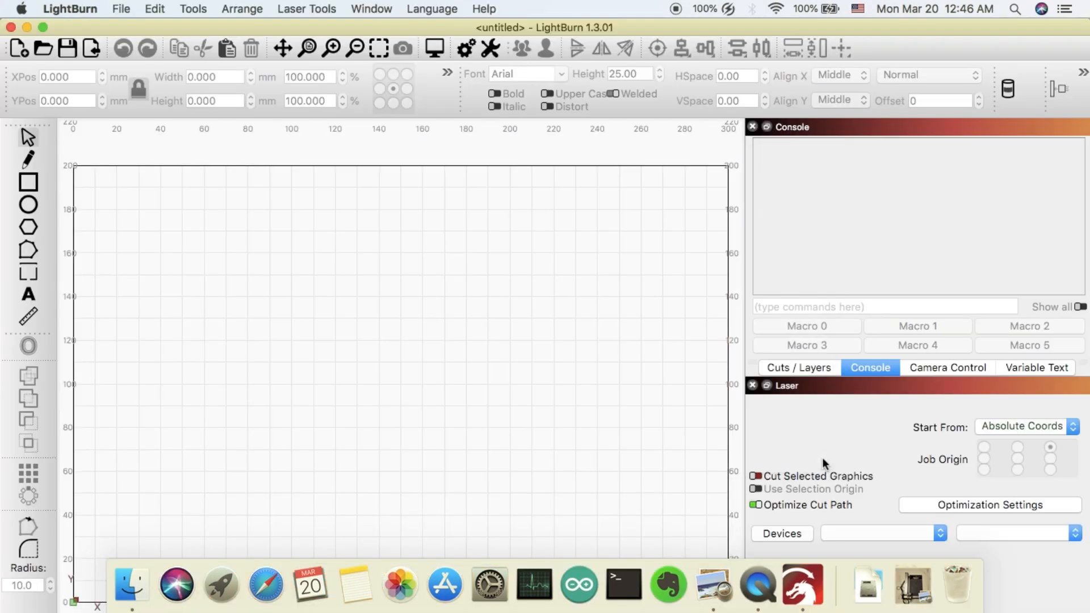
- Bring up the Devices window showing the empty laser device list
{"action": "left_click", "coordinate": [781, 533]}
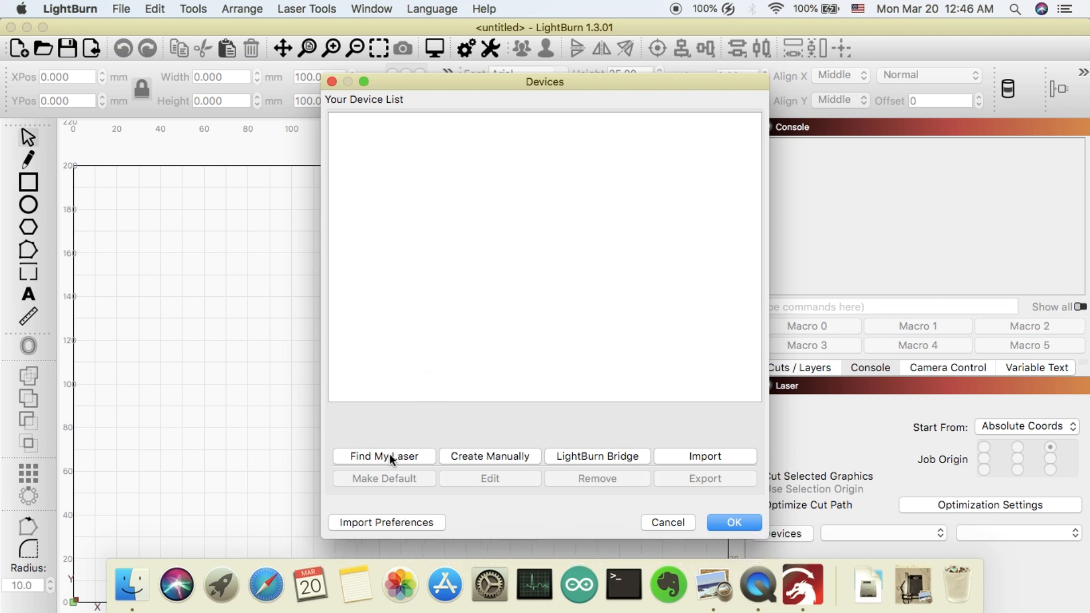
- Run Find My Laser to scan USB ports and detect the GRBL device
{"action": "left_click", "coordinate": [383, 456]}
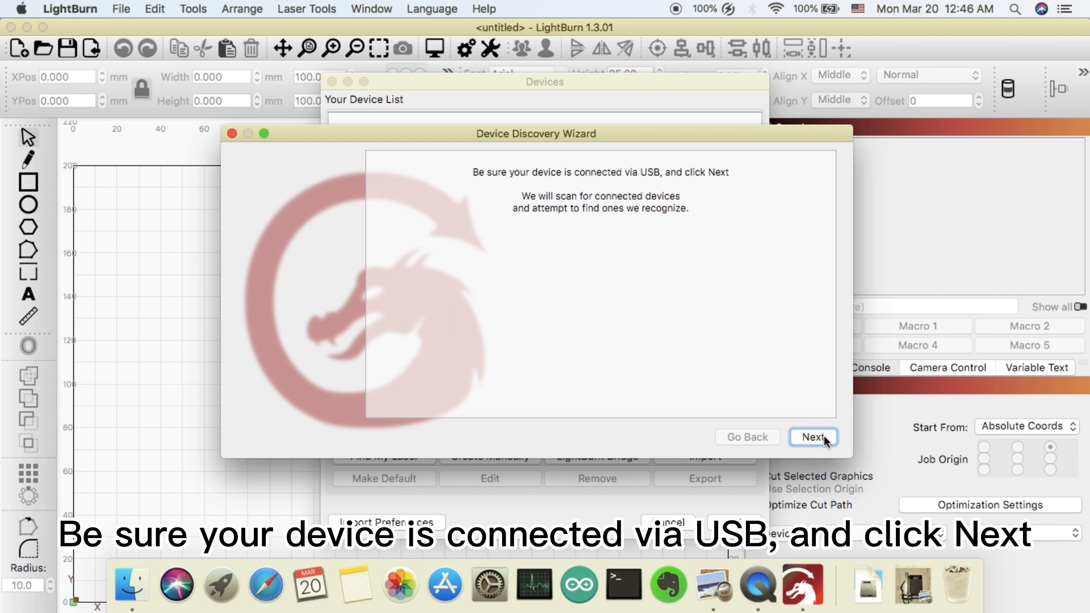
{"action": "left_click", "coordinate": [813, 438]}
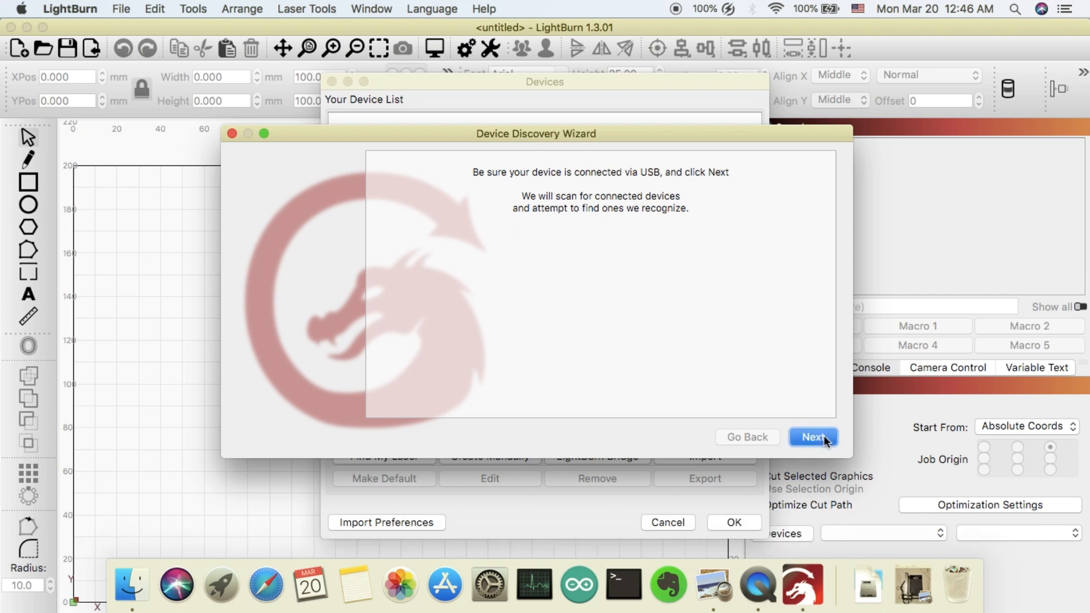
{"action": "left_click", "coordinate": [812, 436]}
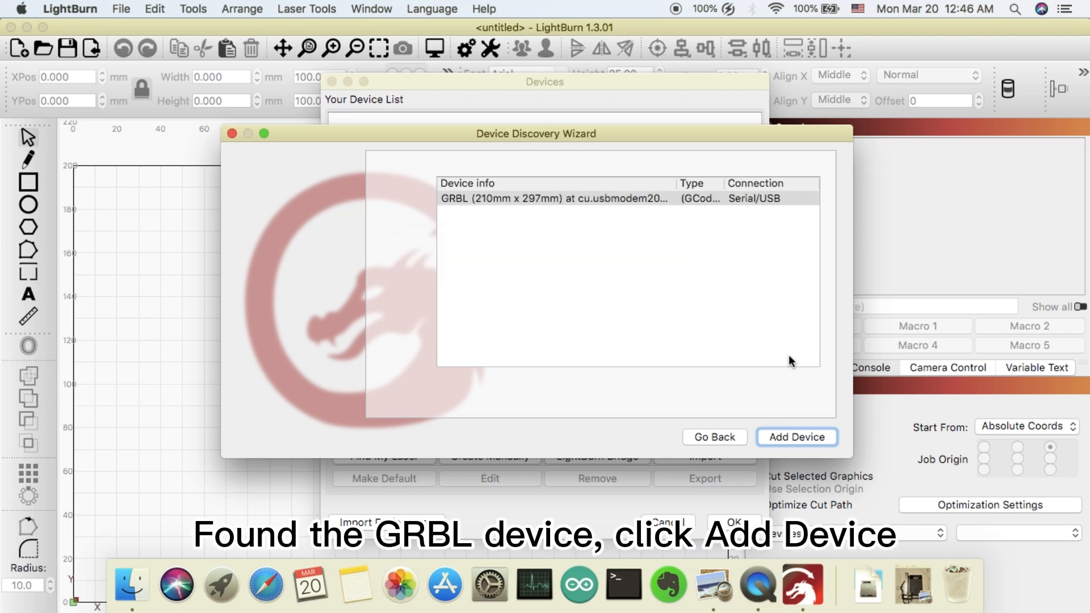
- Add the found GRBL device as 210 × 297 mm, origin front left, auto-home off, reaching the summary
{"action": "left_click", "coordinate": [797, 436]}
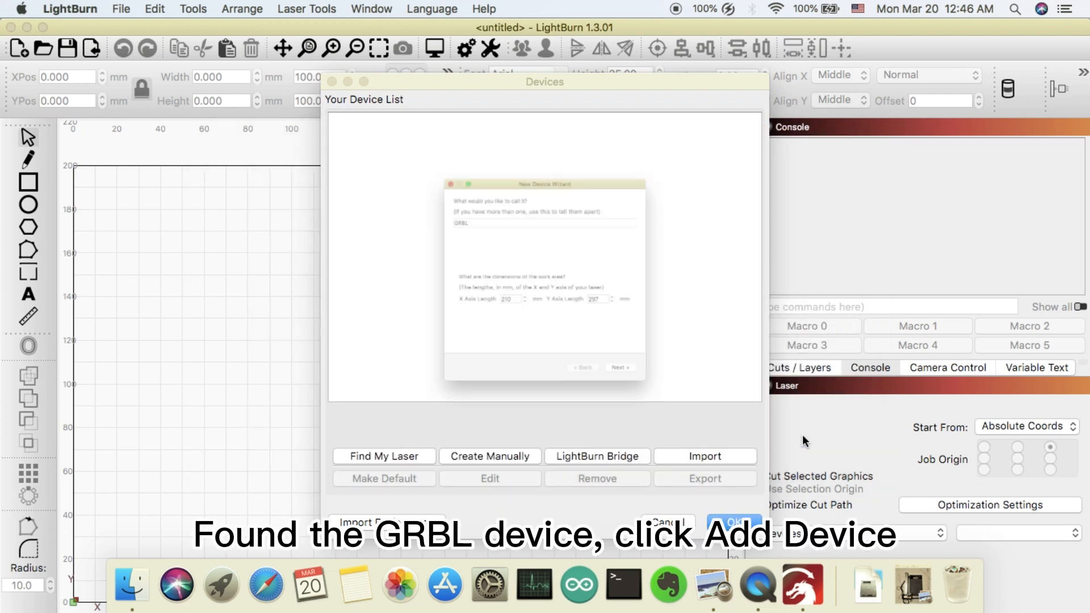
{"action": "left_click", "coordinate": [734, 523]}
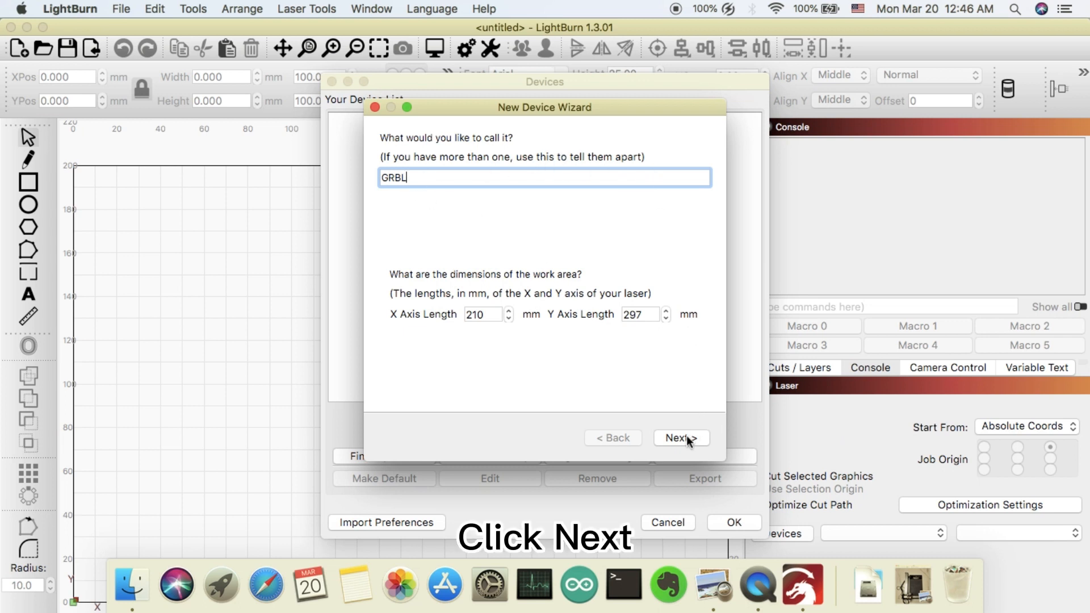
{"action": "left_click", "coordinate": [680, 438]}
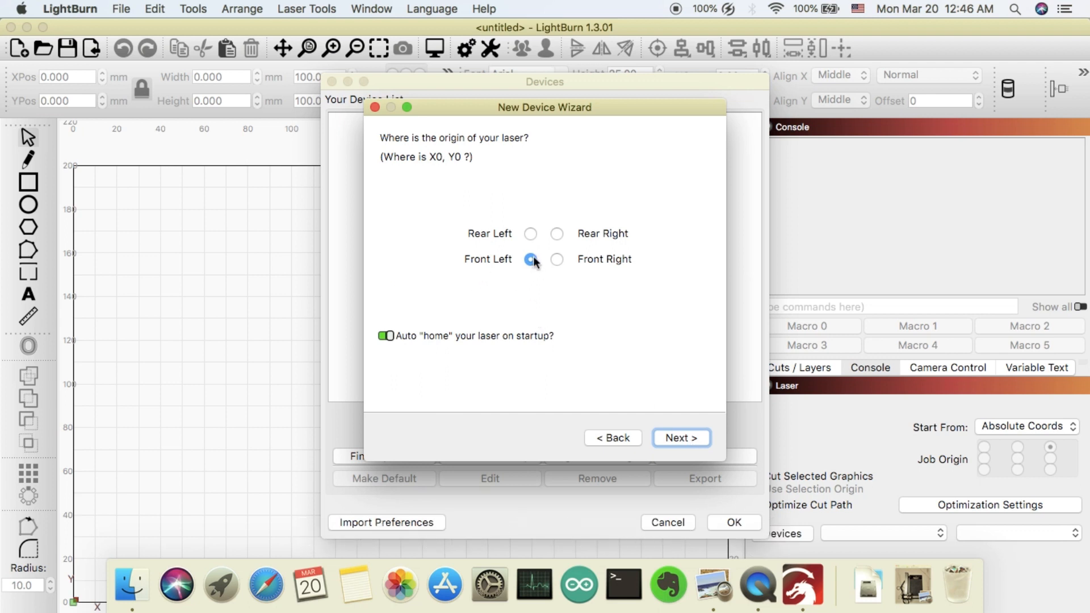
{"action": "left_click", "coordinate": [532, 259]}
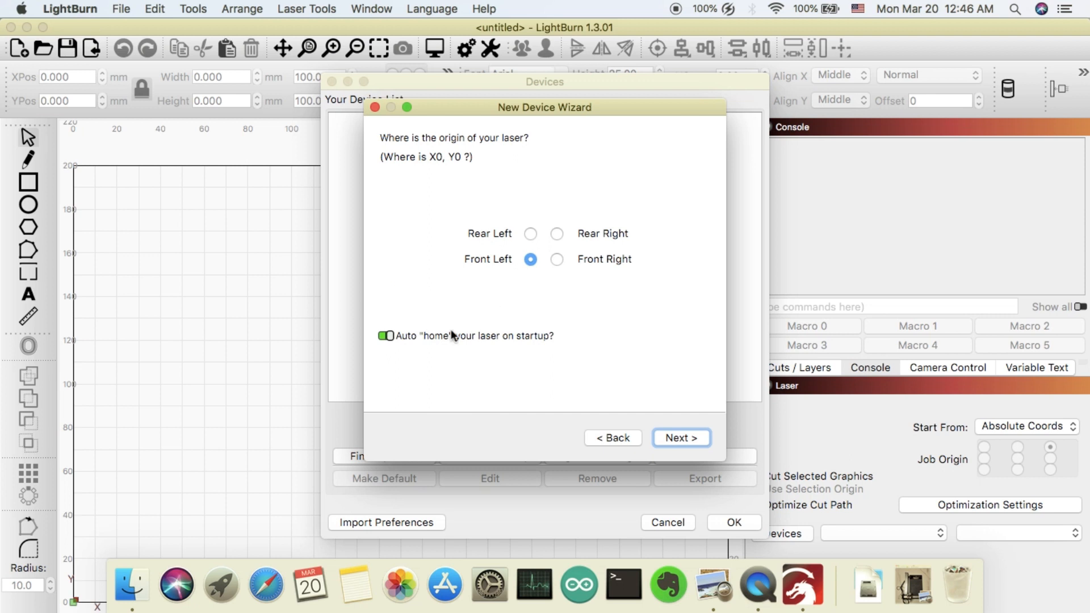
{"action": "left_click", "coordinate": [386, 337]}
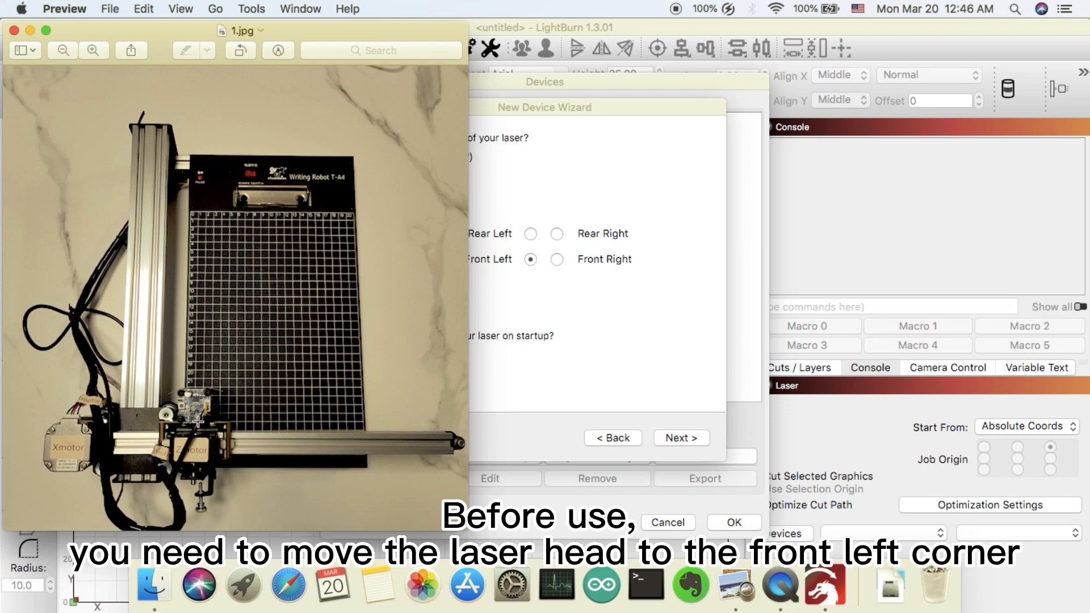
{"action": "mouse_move", "coordinate": [67, 73]}
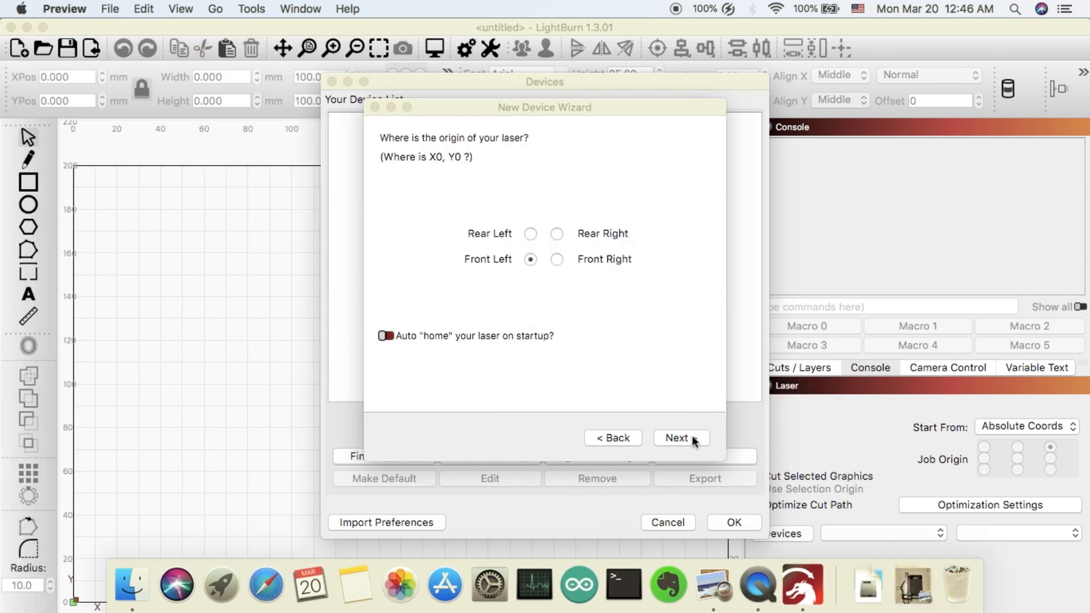
{"action": "left_click", "coordinate": [681, 438]}
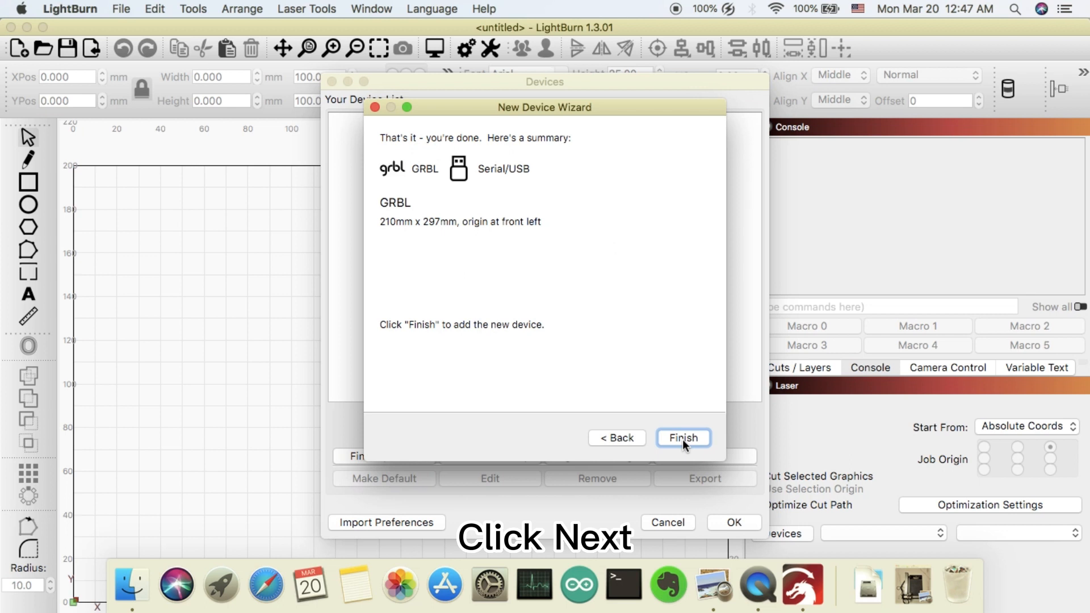
- Finish the wizard and confirm the device list with GRBL added
{"action": "left_click", "coordinate": [683, 437]}
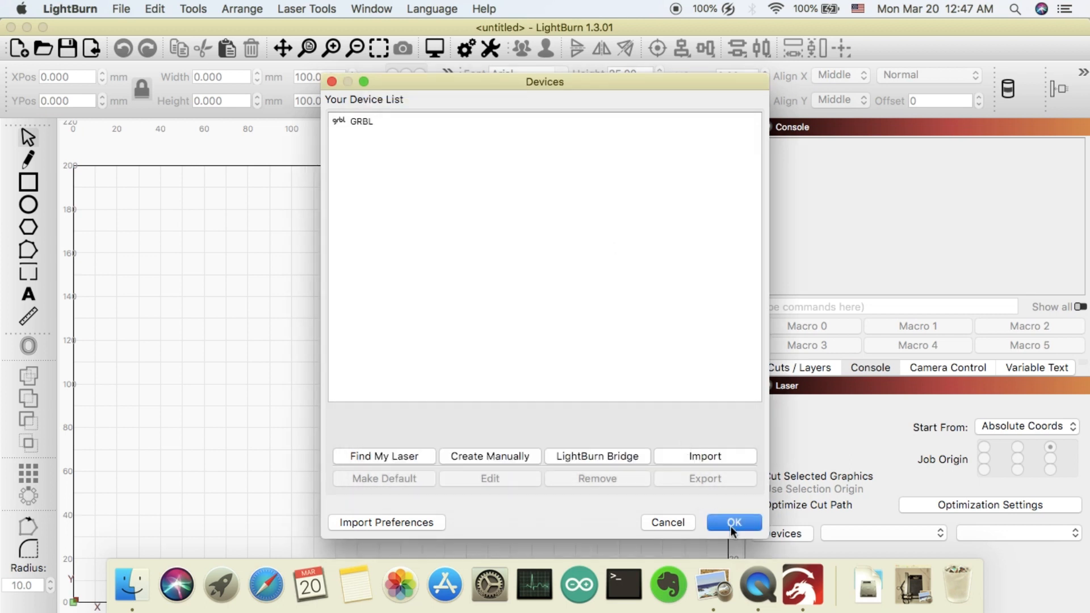
{"action": "left_click", "coordinate": [732, 523]}
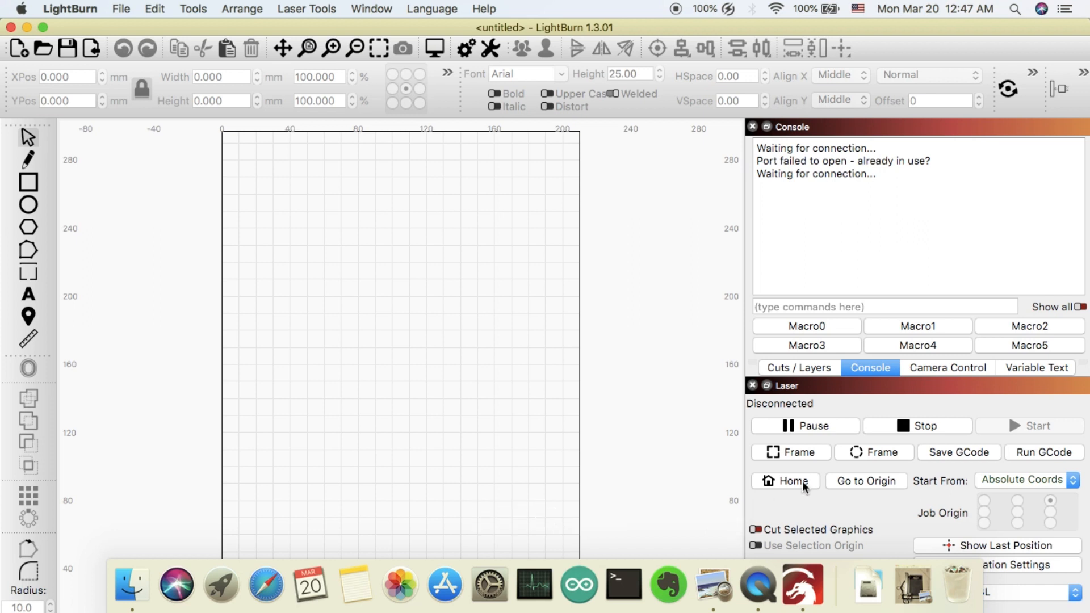
{"action": "mouse_move", "coordinate": [600, 407]}
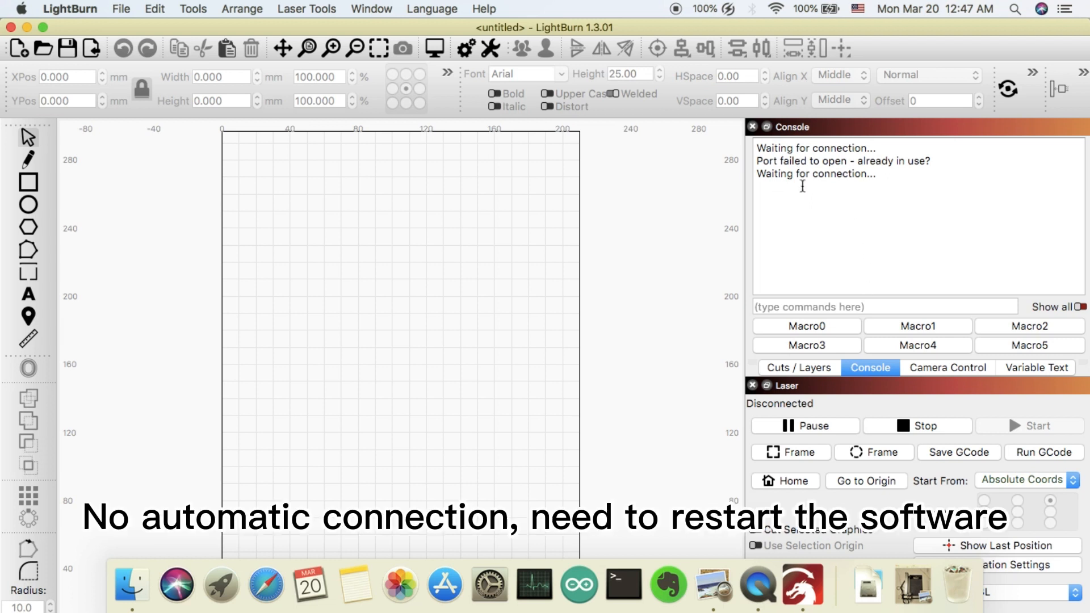
{"action": "mouse_move", "coordinate": [858, 189]}
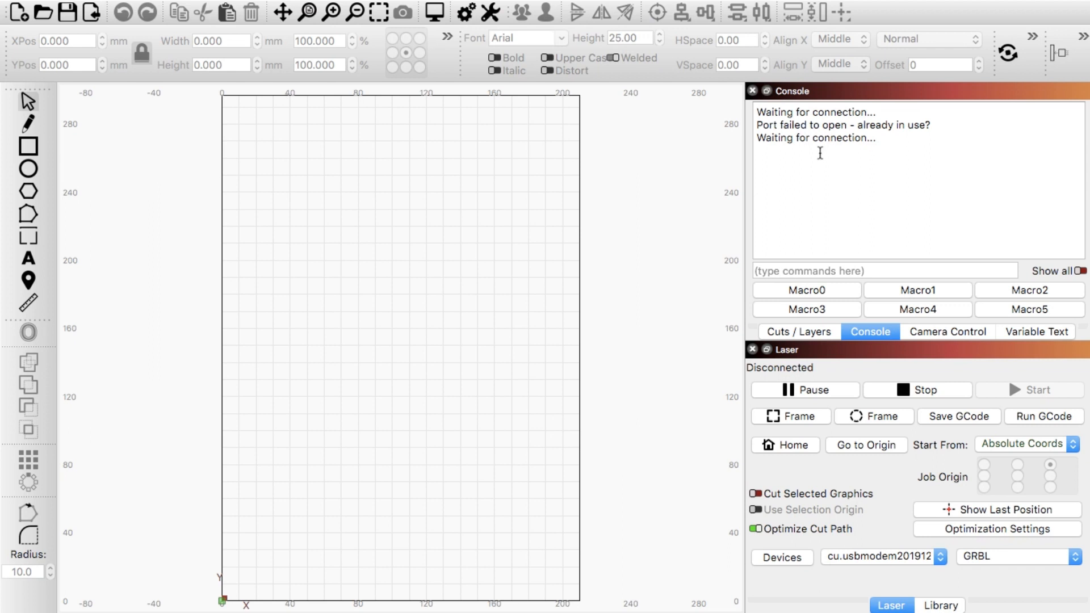
{"action": "mouse_move", "coordinate": [529, 132]}
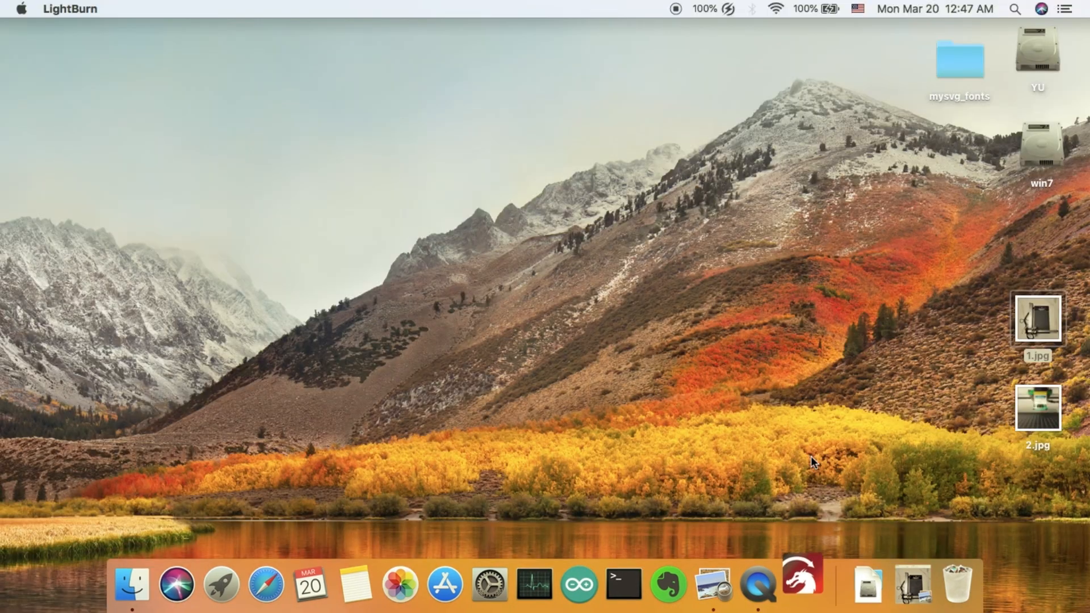
- Relaunch LightBurn so the laser connects, and select the Grbl firmware version in the console
{"action": "left_click", "coordinate": [801, 583]}
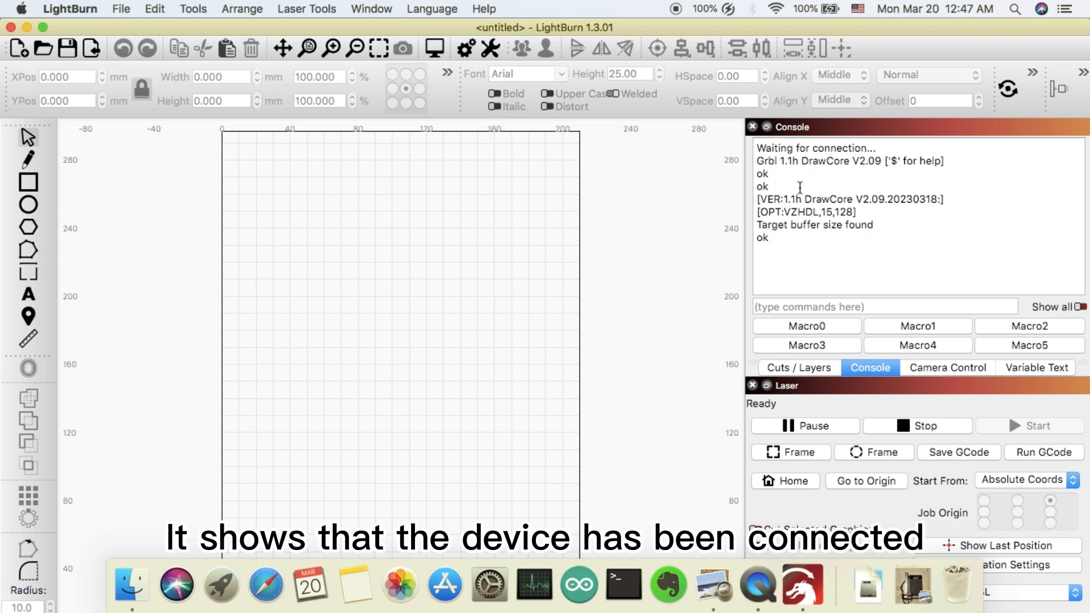
{"action": "mouse_move", "coordinate": [882, 160]}
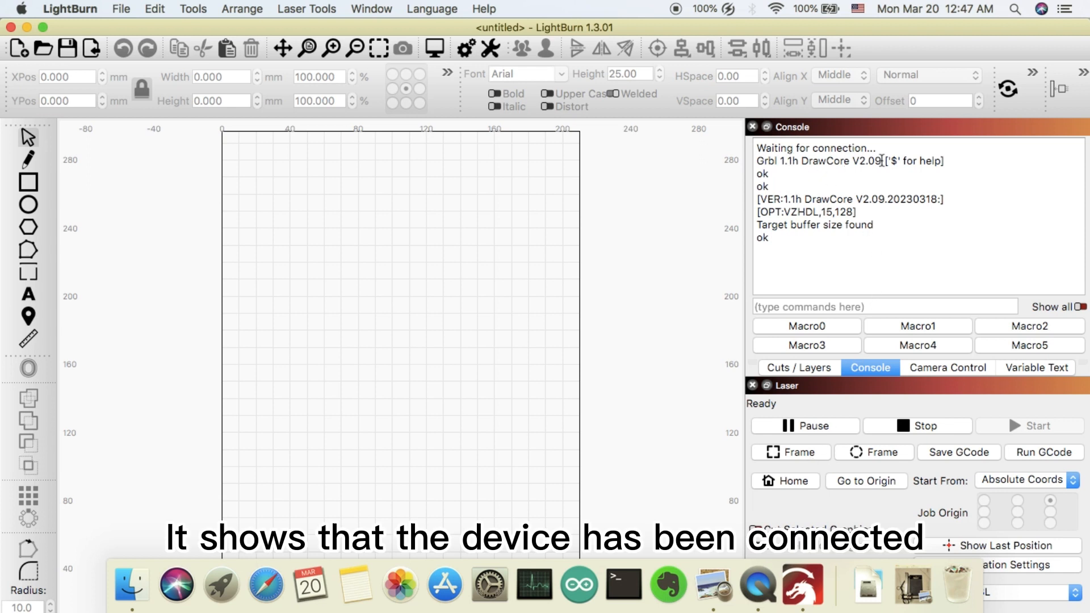
{"action": "double_click", "coordinate": [866, 160]}
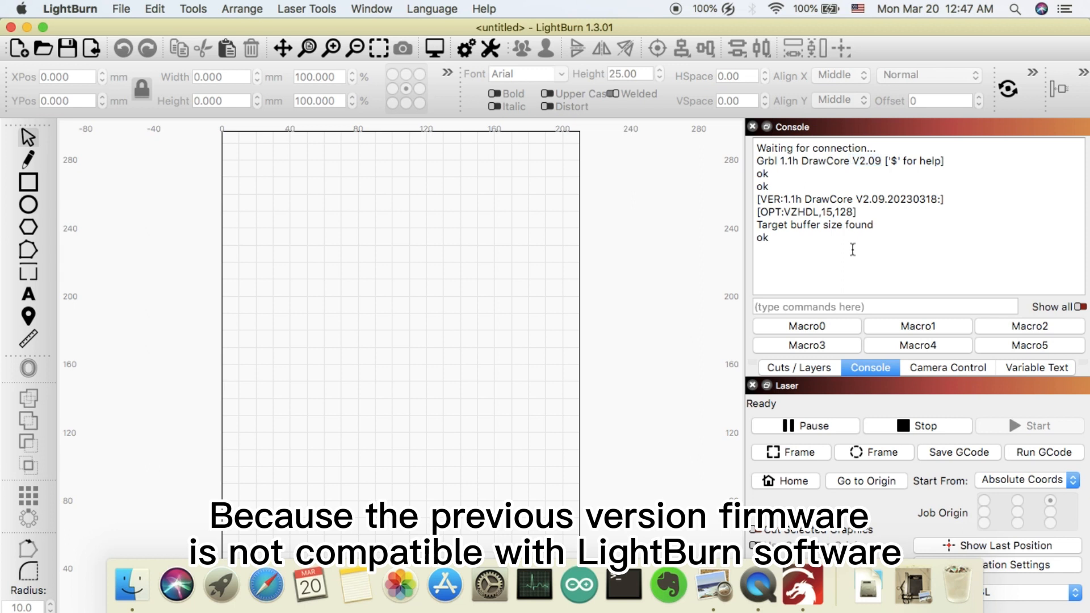
{"action": "mouse_move", "coordinate": [488, 293]}
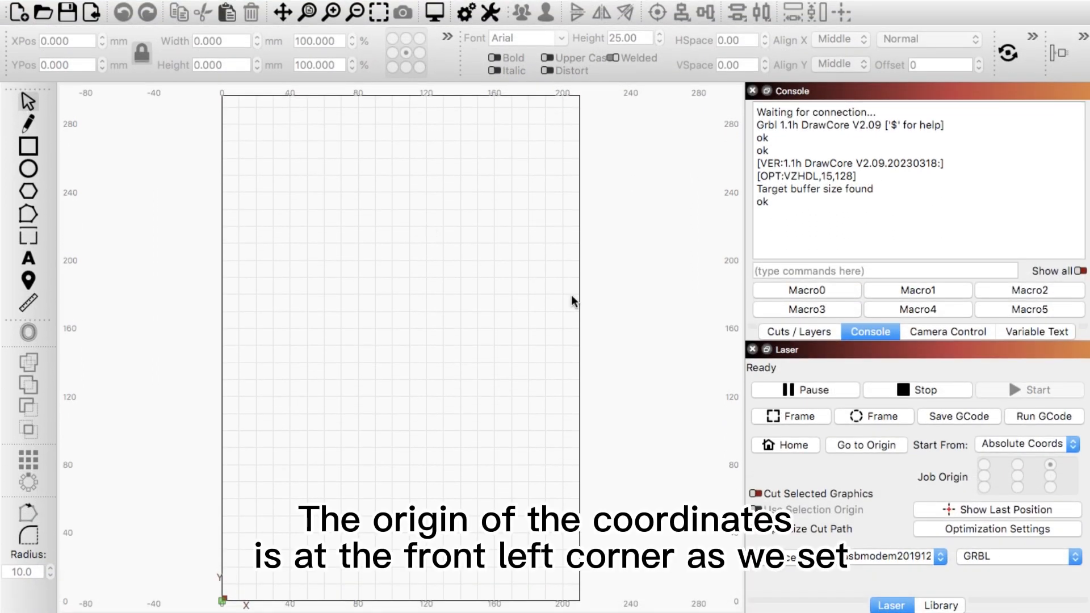
{"action": "mouse_move", "coordinate": [227, 607]}
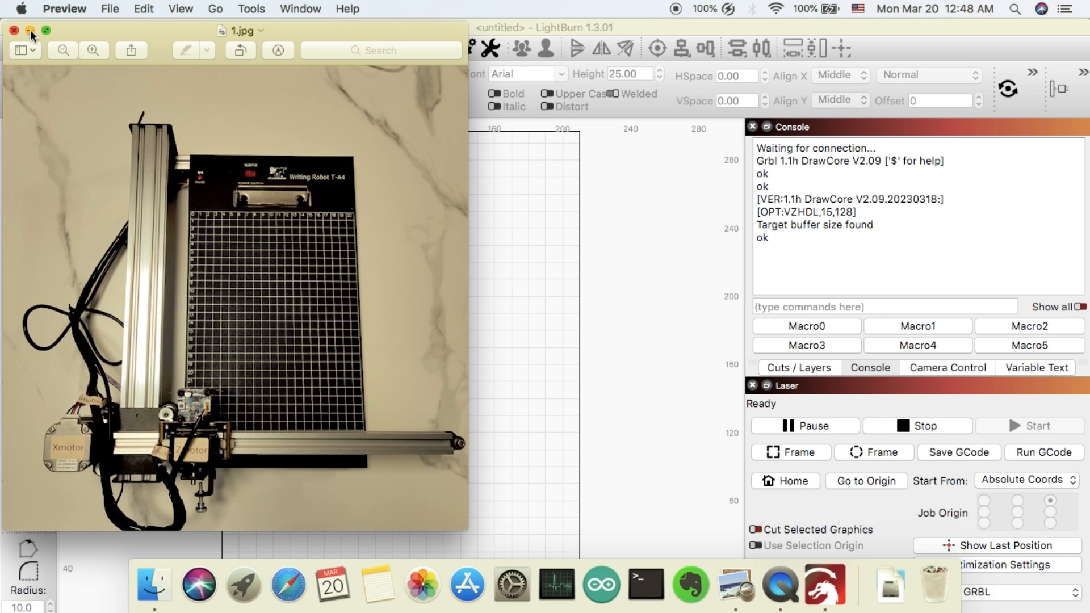
- Make the first macro a Focus button sending G1 F1000 M3S10 and save it
{"action": "left_click", "coordinate": [30, 30]}
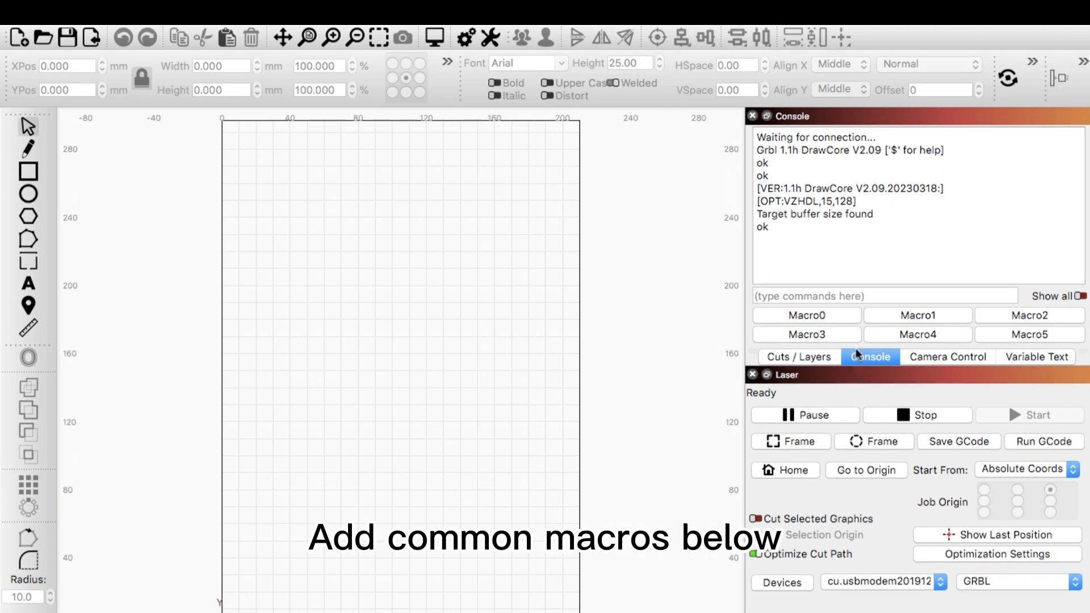
{"action": "mouse_move", "coordinate": [810, 320]}
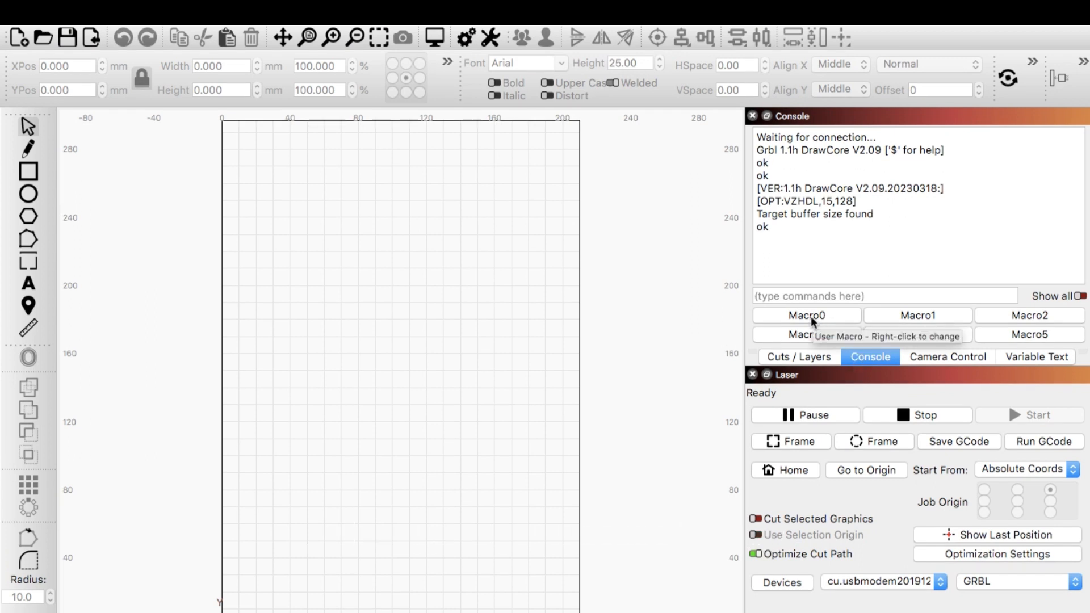
{"action": "right_click", "coordinate": [805, 314]}
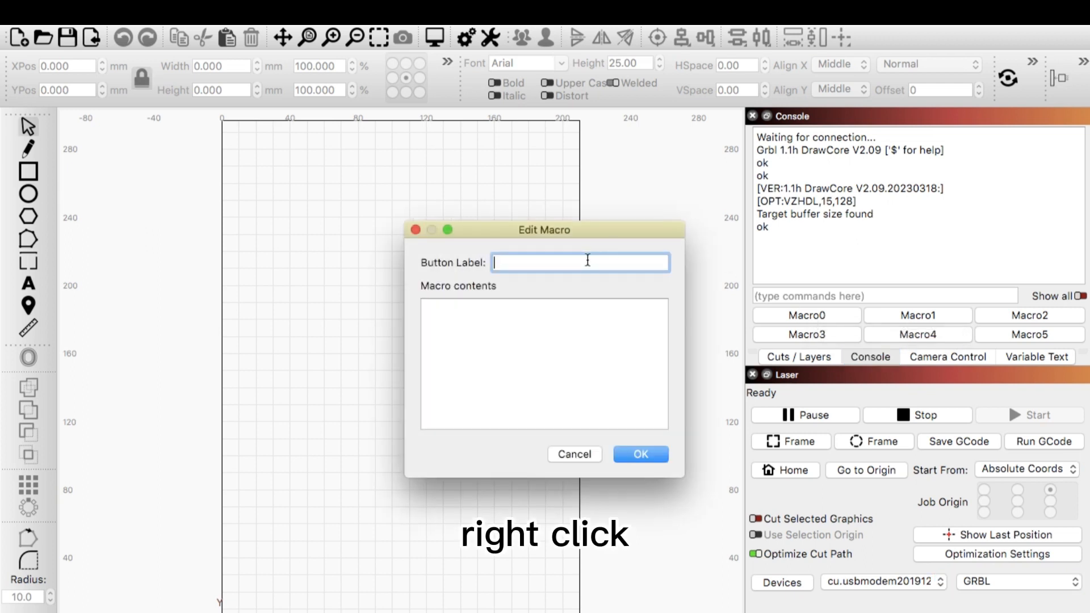
{"action": "type", "text": "Fo"}
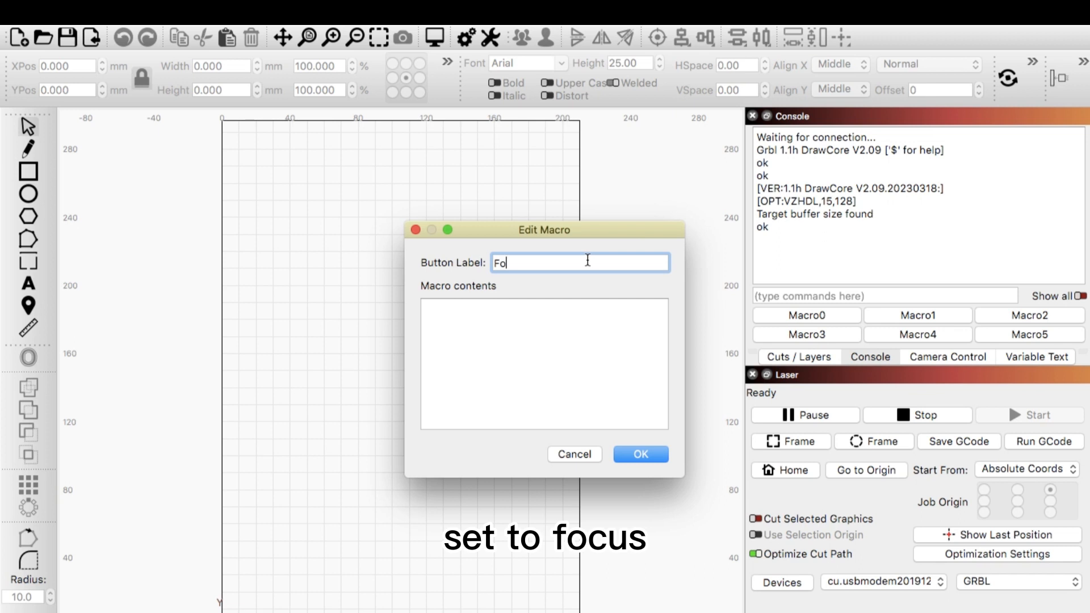
{"action": "type", "text": "cus"}
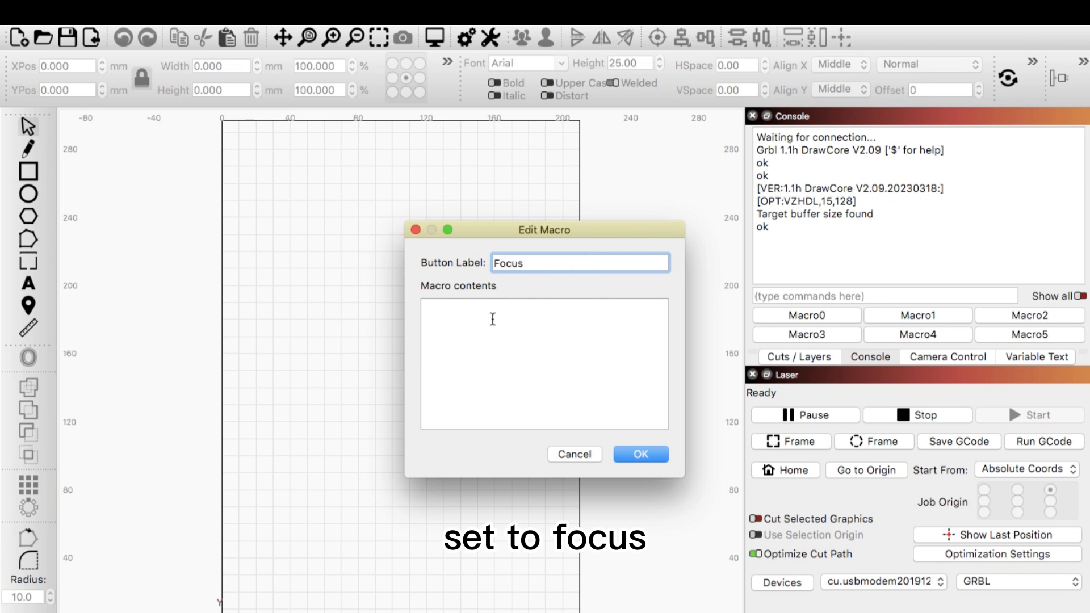
{"action": "type", "text": "G1 F1000 M3S10"}
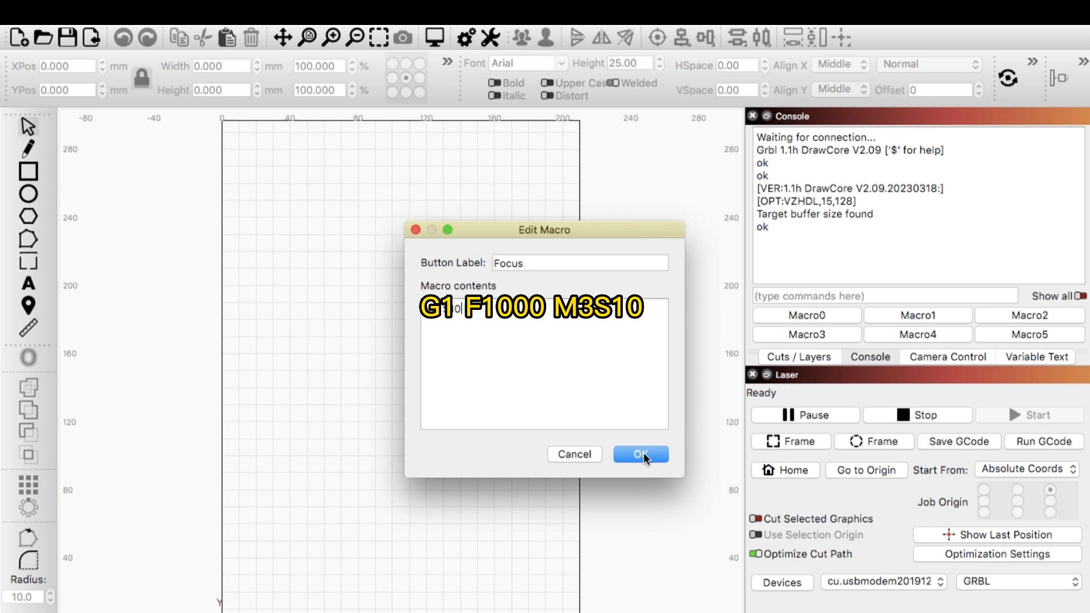
{"action": "left_click", "coordinate": [639, 454]}
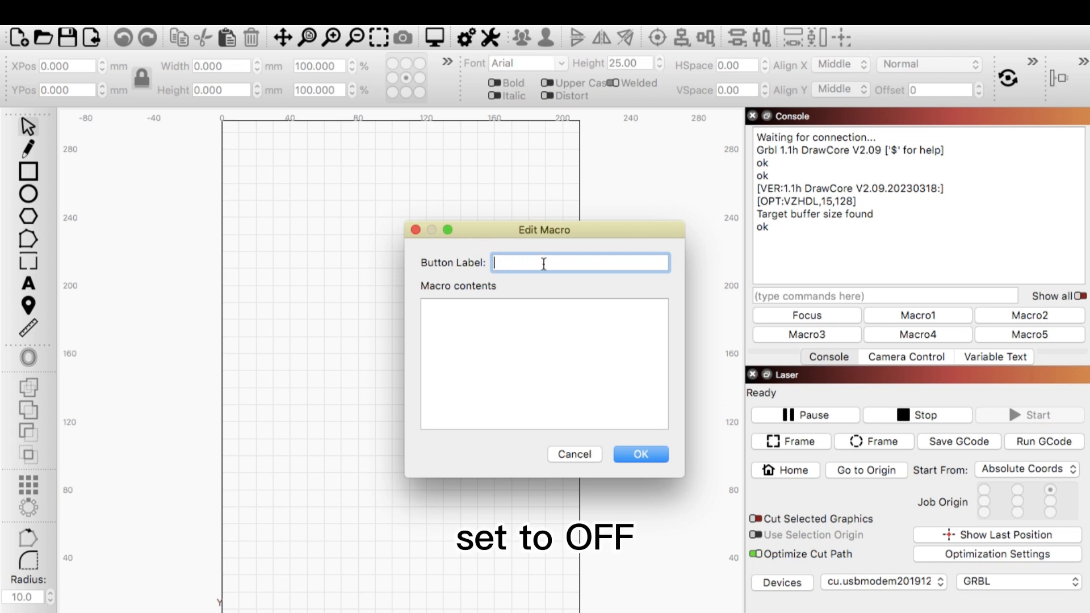
- Save a second macro labeled OFF holding M5
{"action": "type", "text": "OFF"}
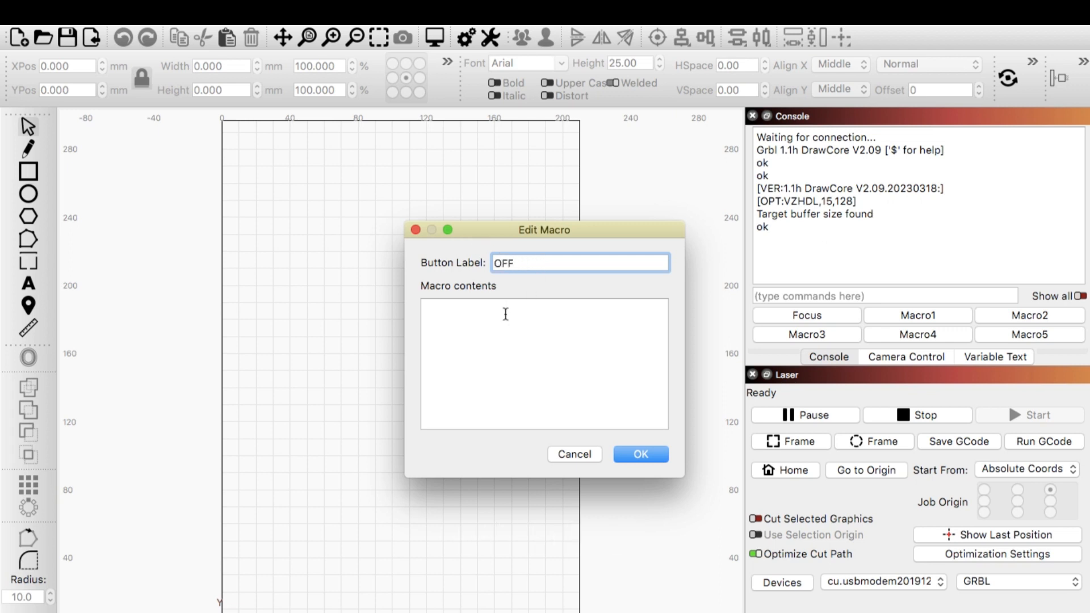
{"action": "type", "text": "M5"}
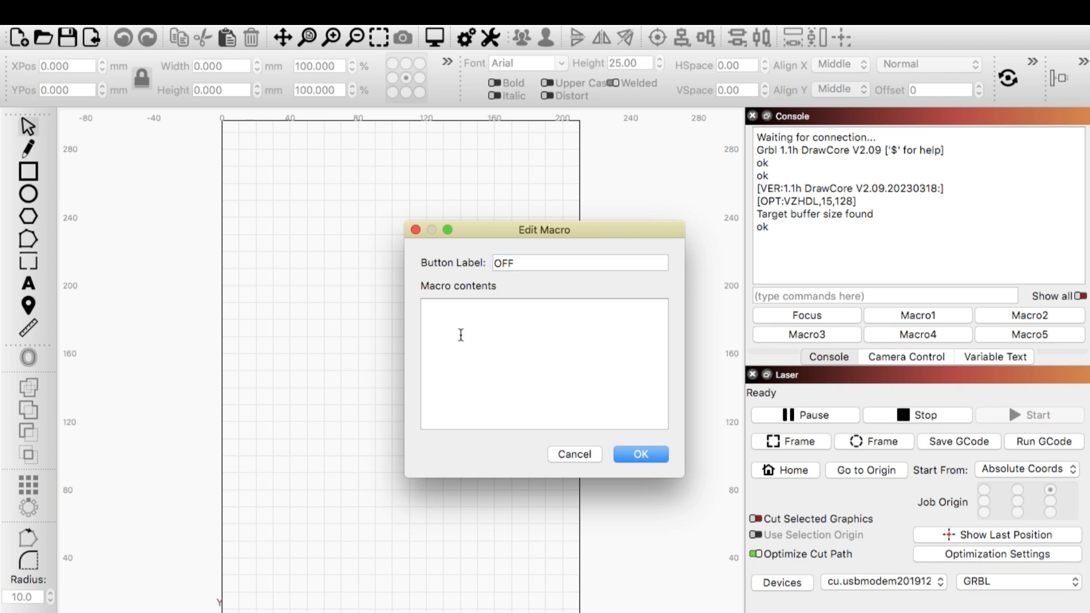
{"action": "type", "text": "M5"}
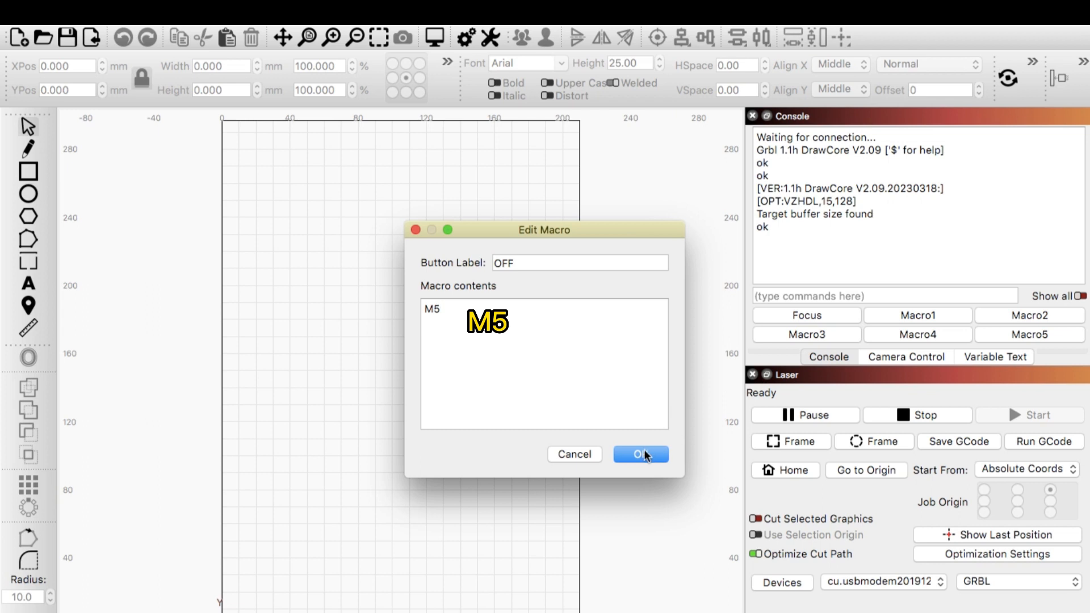
{"action": "left_click", "coordinate": [638, 454]}
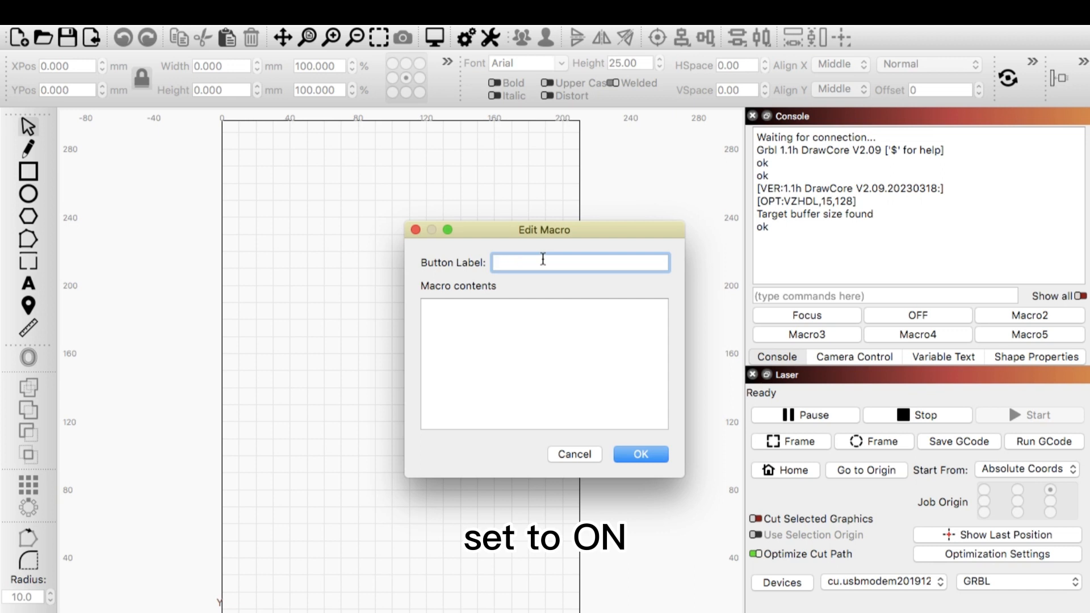
- Fill the third macro with label ON and contents G1 F1000 M3S1000
{"action": "type", "text": "ON"}
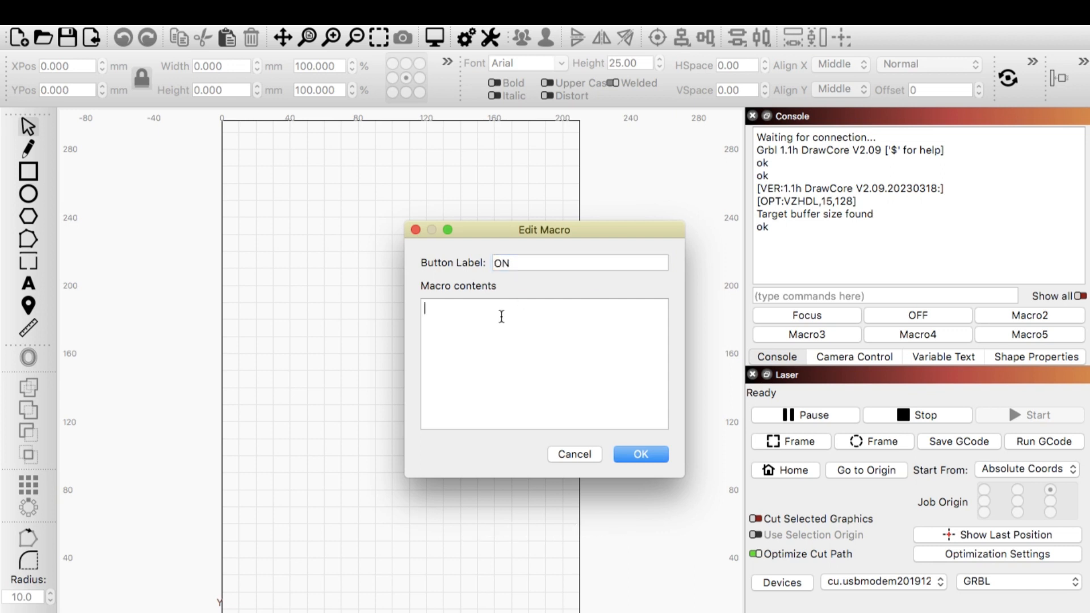
{"action": "type", "text": "G1 F1000 M3S1000"}
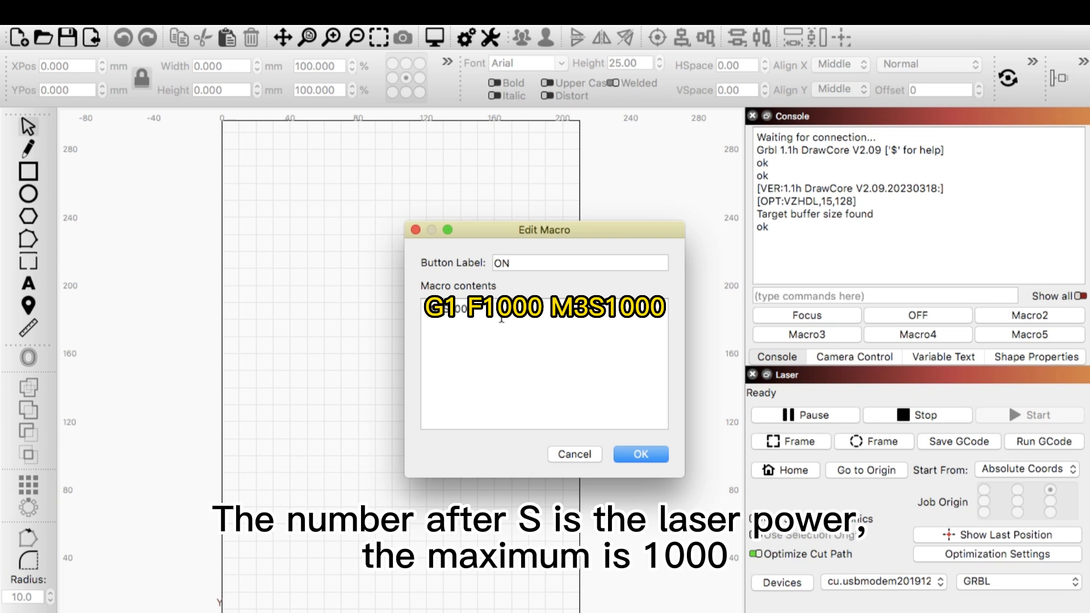
- Save the ON macro, raise Focus to M3 S20 and run it, then minimise LightBurn
{"action": "left_click", "coordinate": [639, 454]}
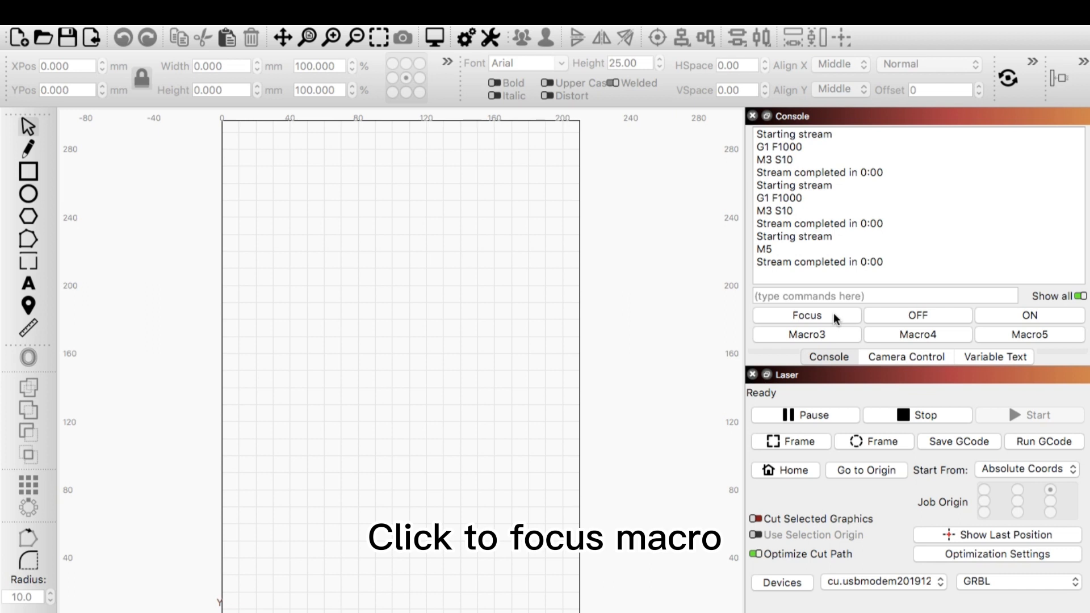
{"action": "left_click", "coordinate": [805, 315]}
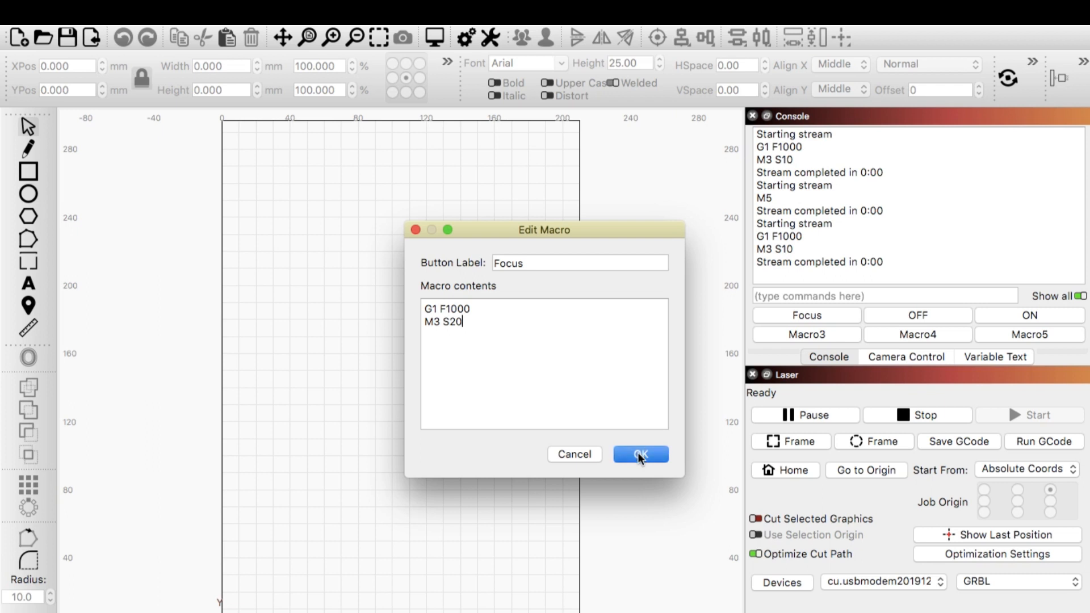
{"action": "left_click", "coordinate": [639, 454]}
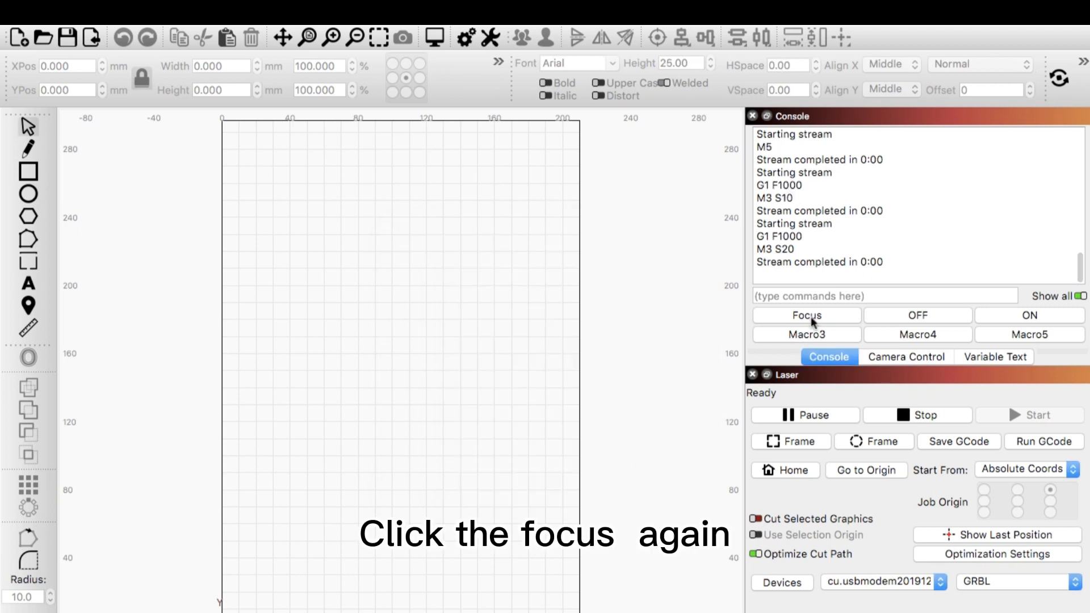
{"action": "left_click", "coordinate": [806, 315]}
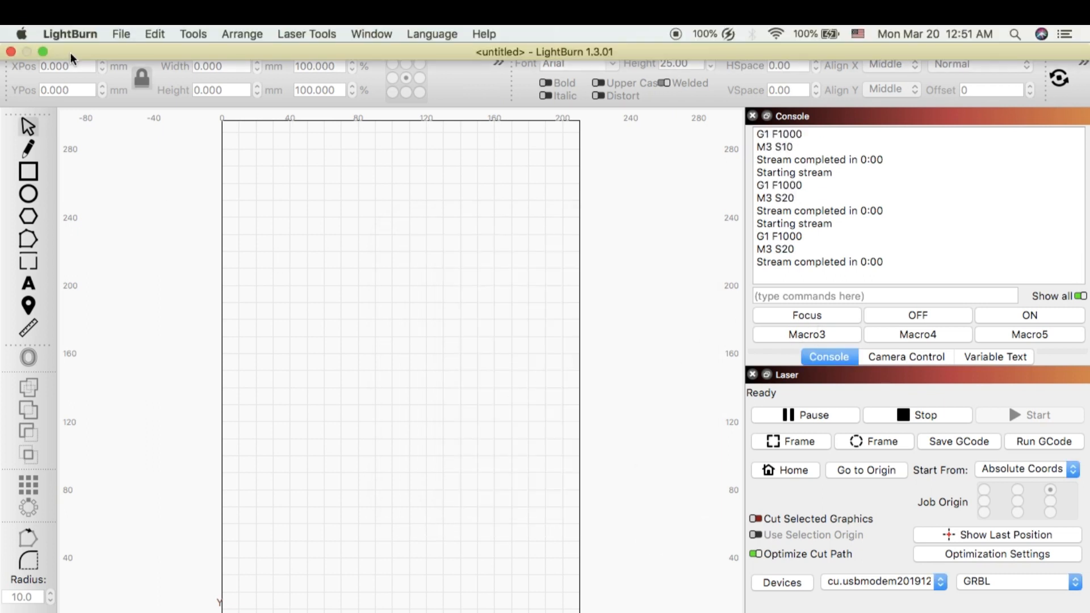
{"action": "left_click", "coordinate": [43, 51]}
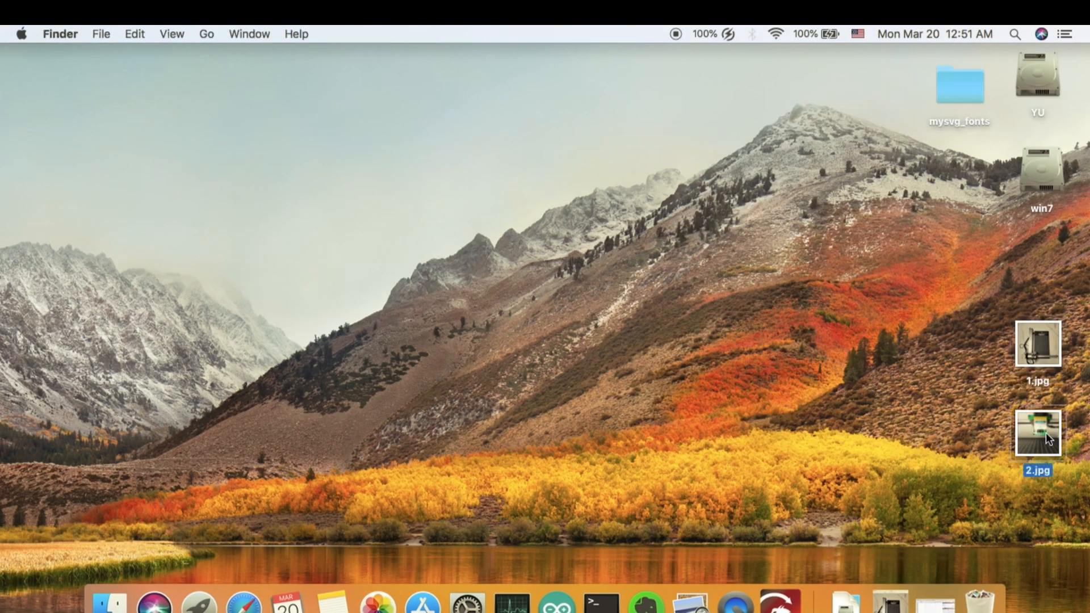
- View the 2.jpg picture from the desktop in Preview
{"action": "double_click", "coordinate": [1037, 432]}
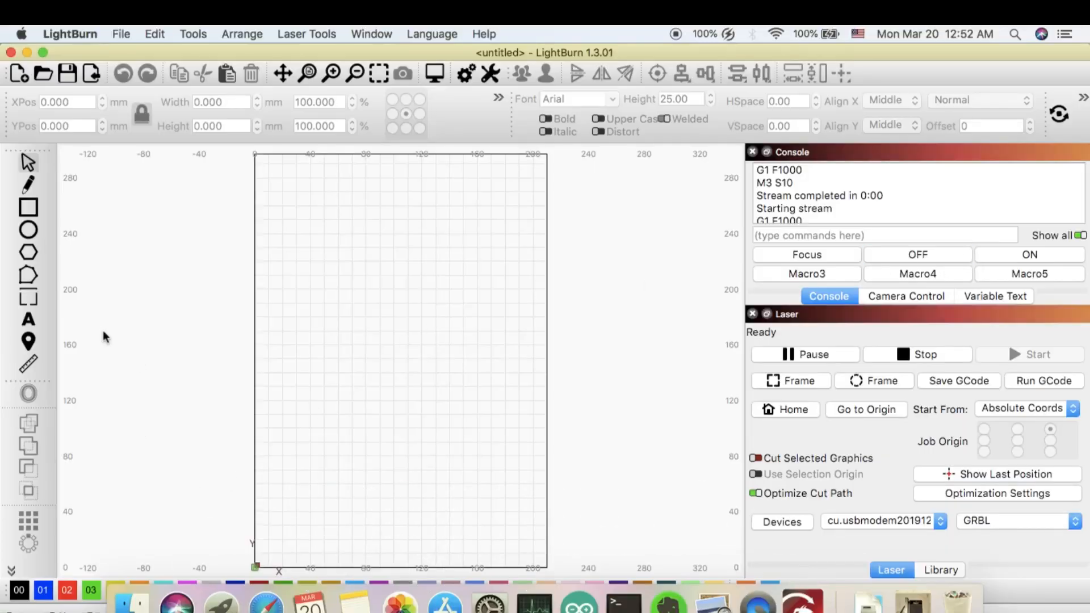
- Draw a 52 × 29 mm test rectangle near the workspace origin
{"action": "left_click", "coordinate": [28, 207]}
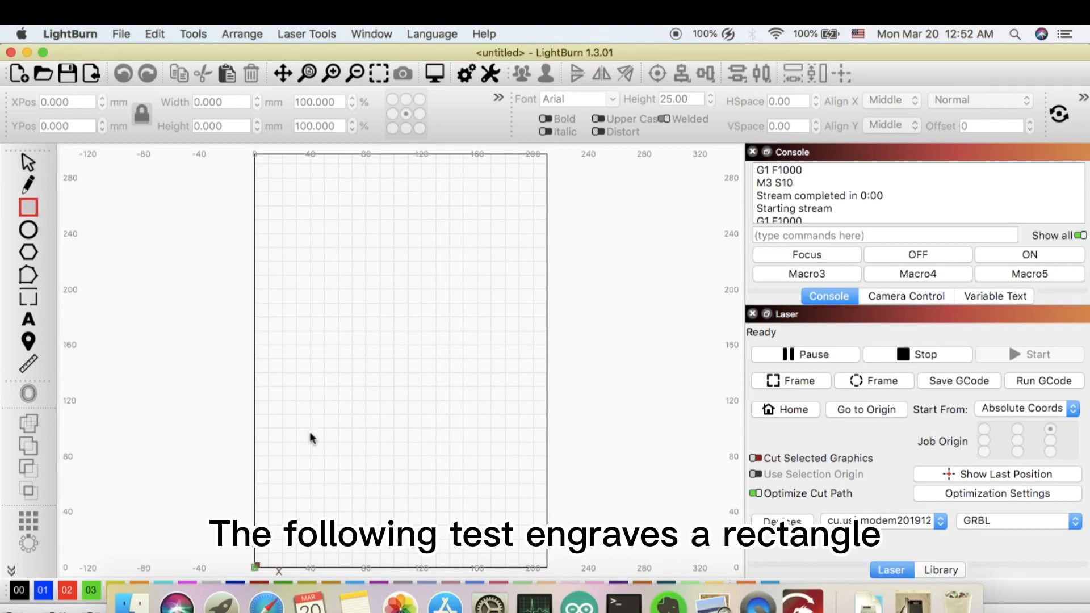
{"action": "mouse_move", "coordinate": [277, 520]}
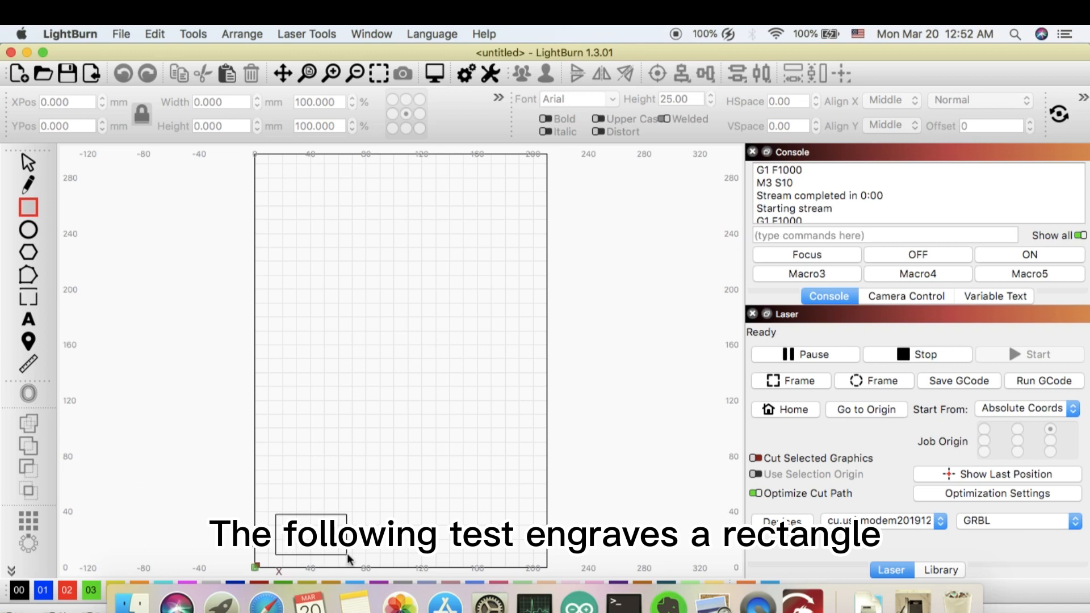
{"action": "left_click", "coordinate": [371, 33]}
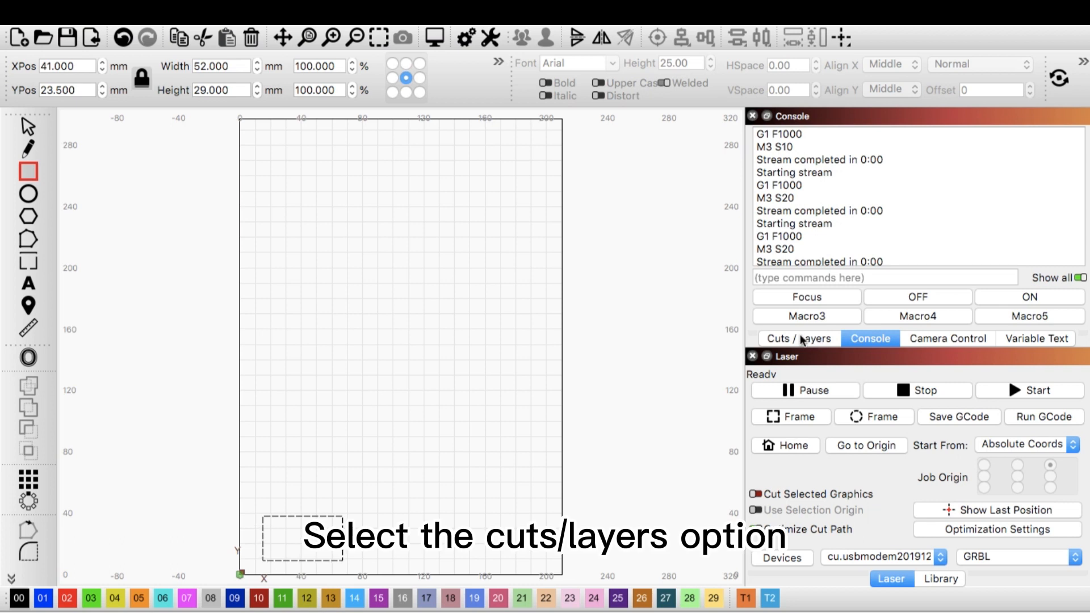
- Set the rectangle's layer in Cuts / Layers to speed 10.00 mm/s and Power Max 100%
{"action": "left_click", "coordinate": [799, 339]}
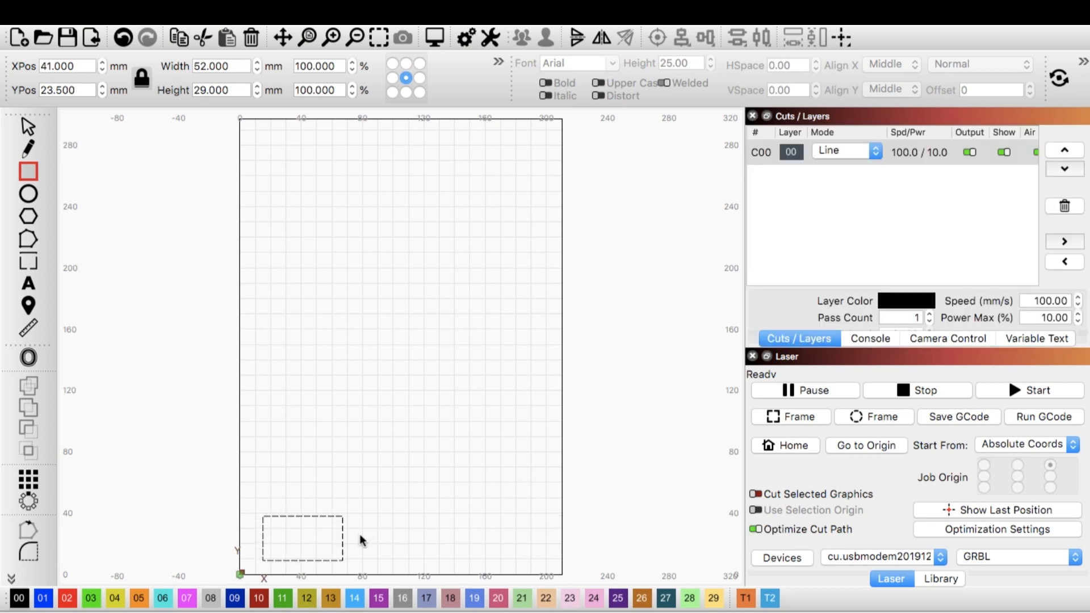
{"action": "mouse_move", "coordinate": [705, 382]}
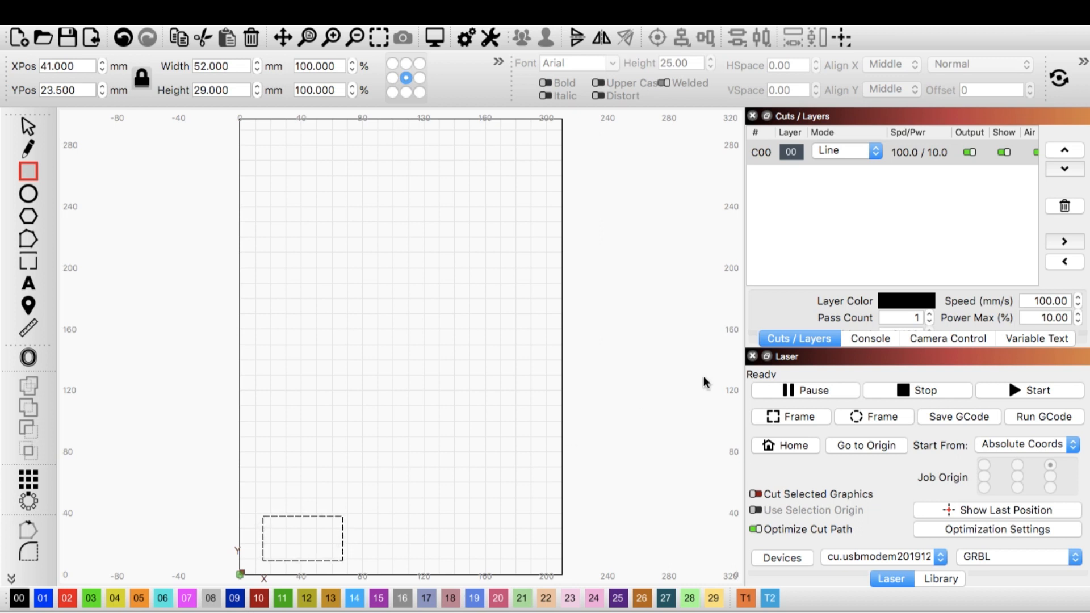
{"action": "mouse_move", "coordinate": [1008, 285]}
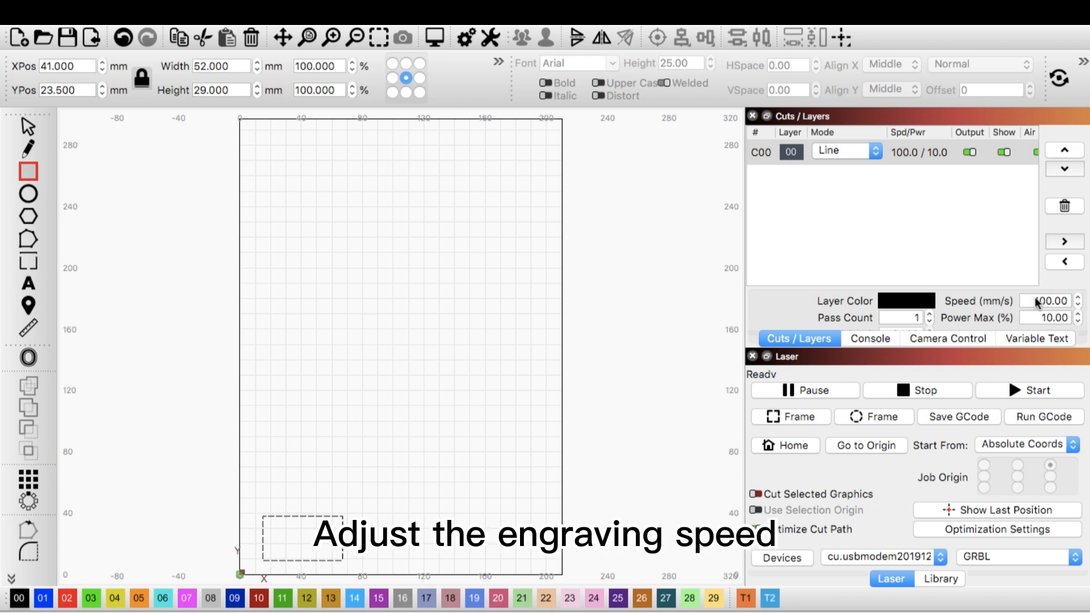
{"action": "left_click", "coordinate": [1052, 300]}
{"action": "type", "text": "10"}
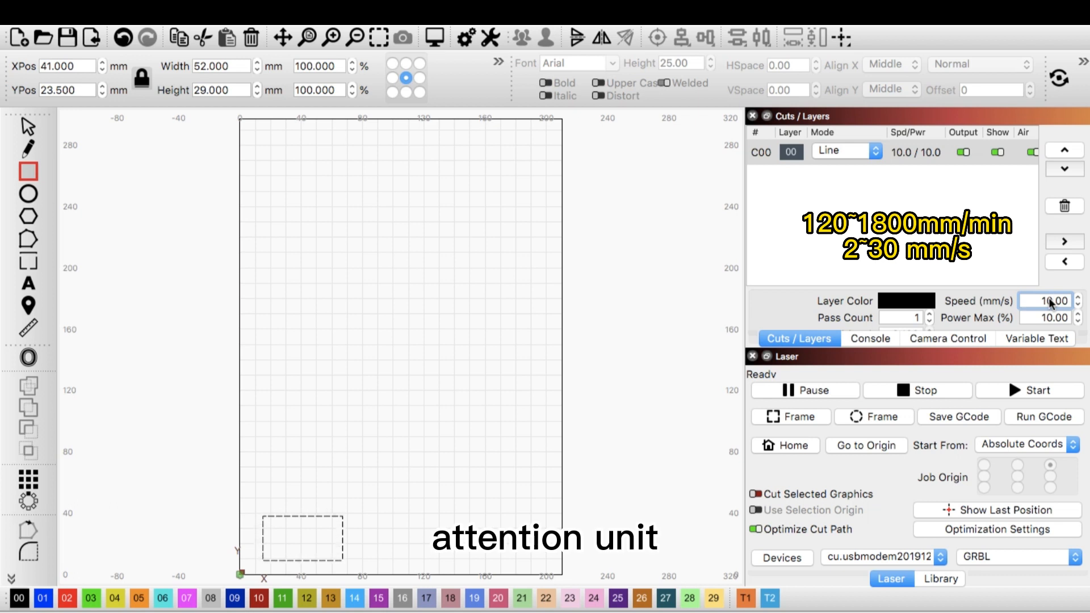
{"action": "type", "text": "2.00"}
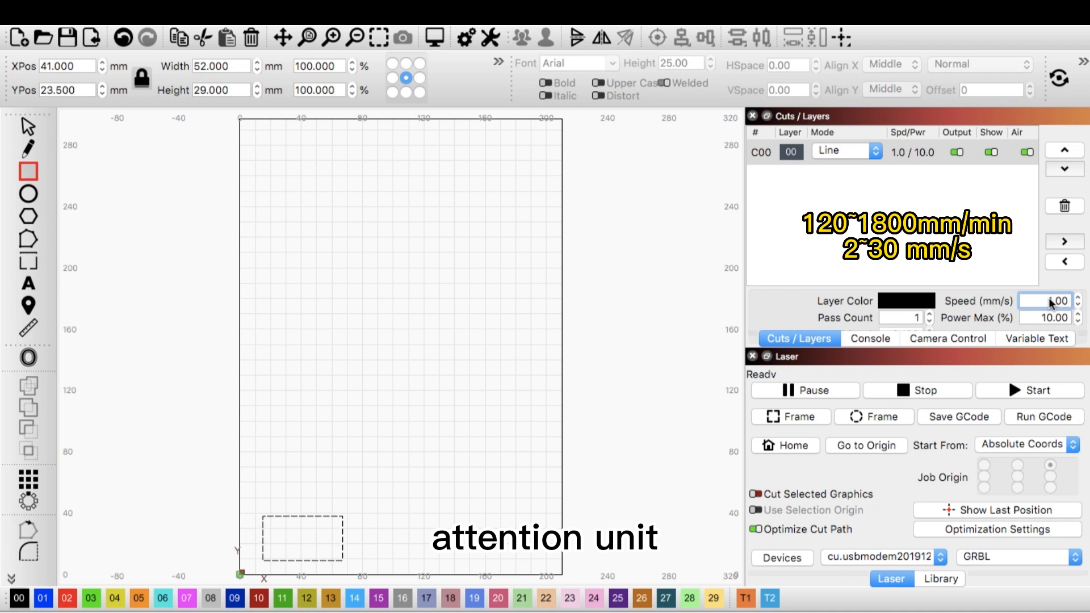
{"action": "type", "text": "10.00"}
{"action": "left_click", "coordinate": [1045, 317]}
{"action": "type", "text": "100"}
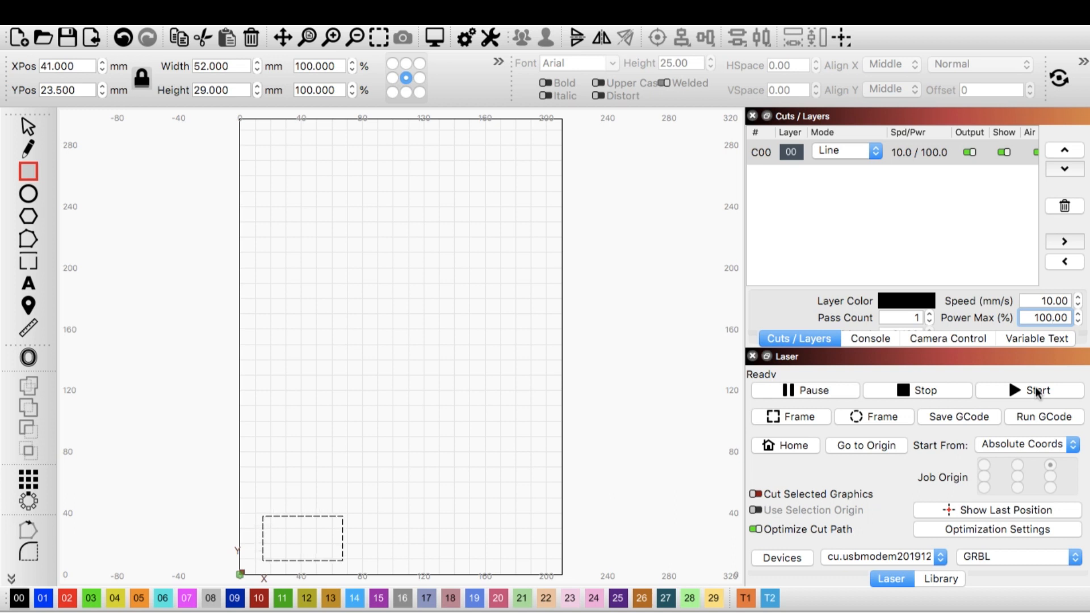
- Start the engraving job so the Laser panel shows Busy with progress running
{"action": "left_click", "coordinate": [1035, 389]}
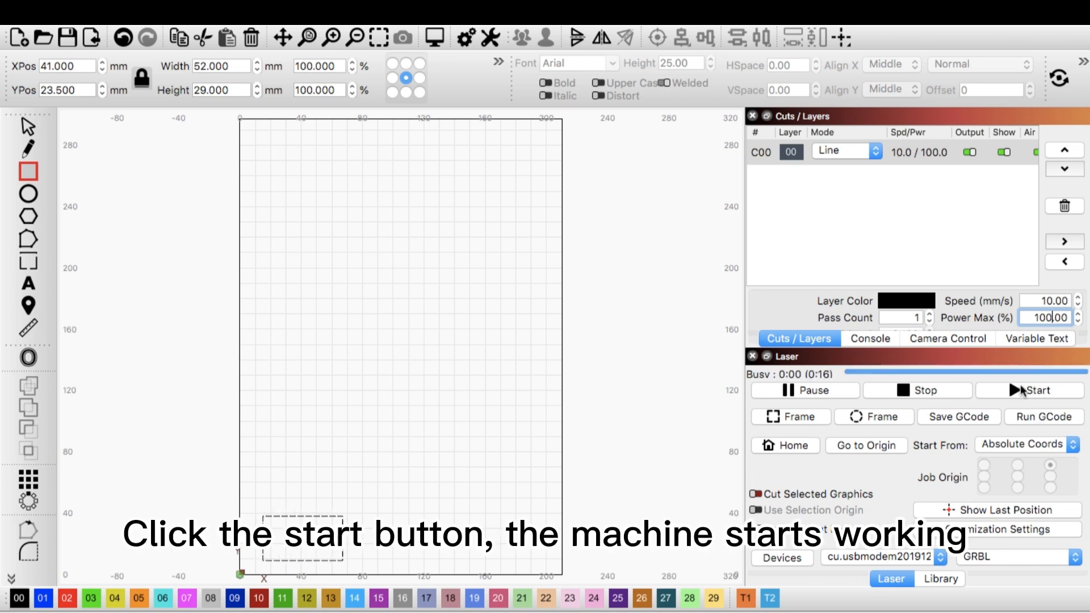
{"action": "left_click", "coordinate": [1036, 390]}
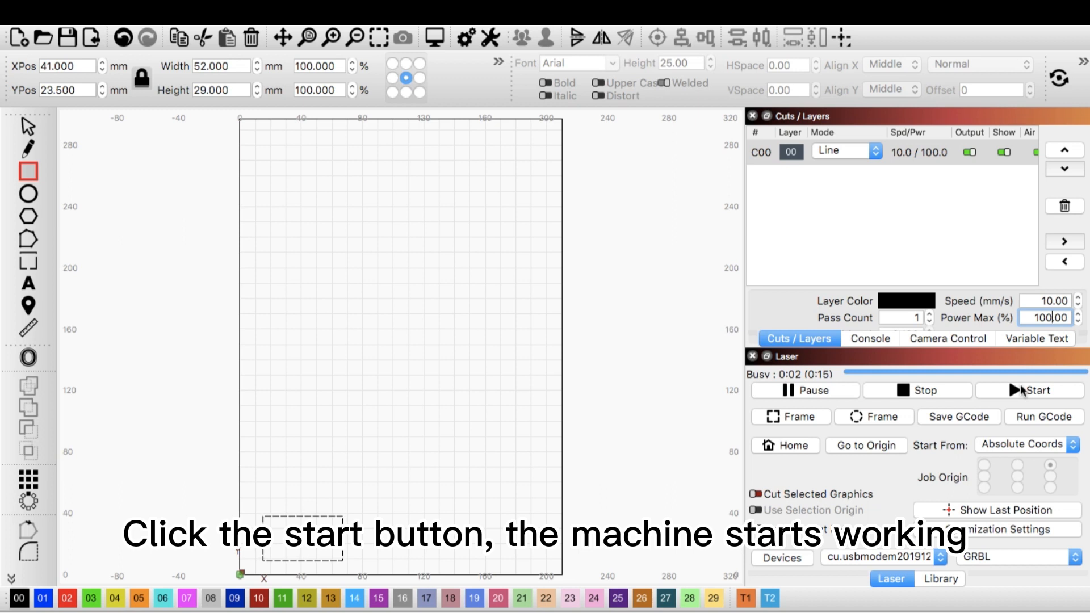